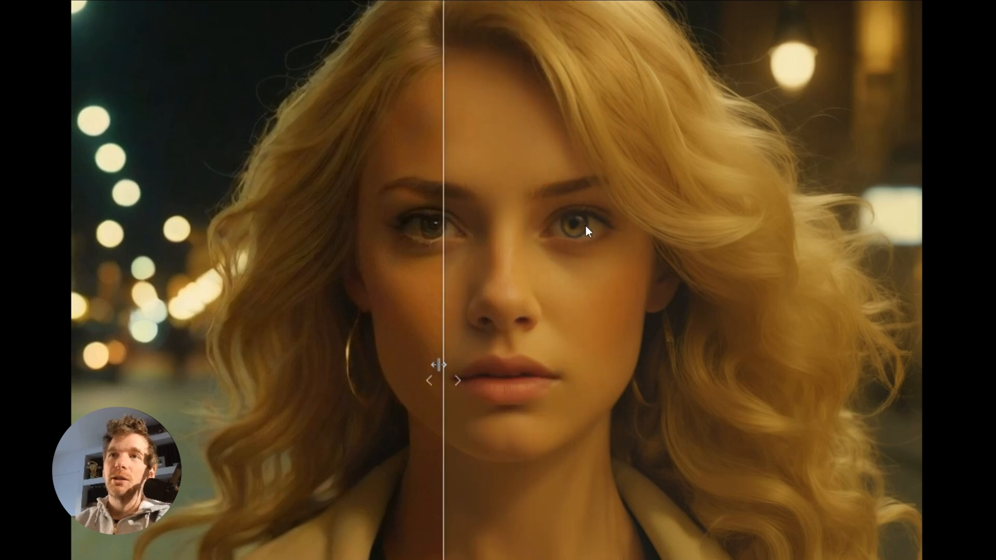
mouse_move(485, 270)
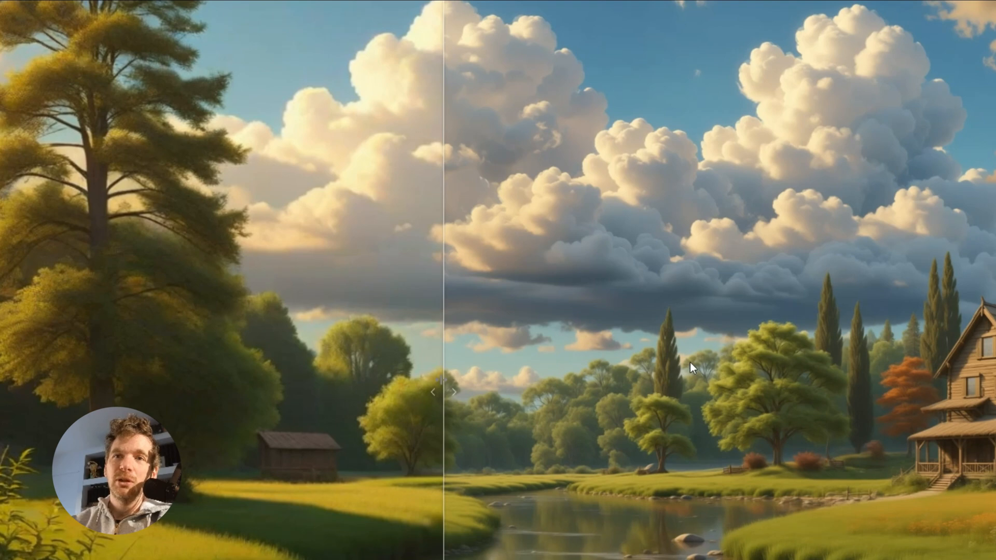
mouse_move(273, 469)
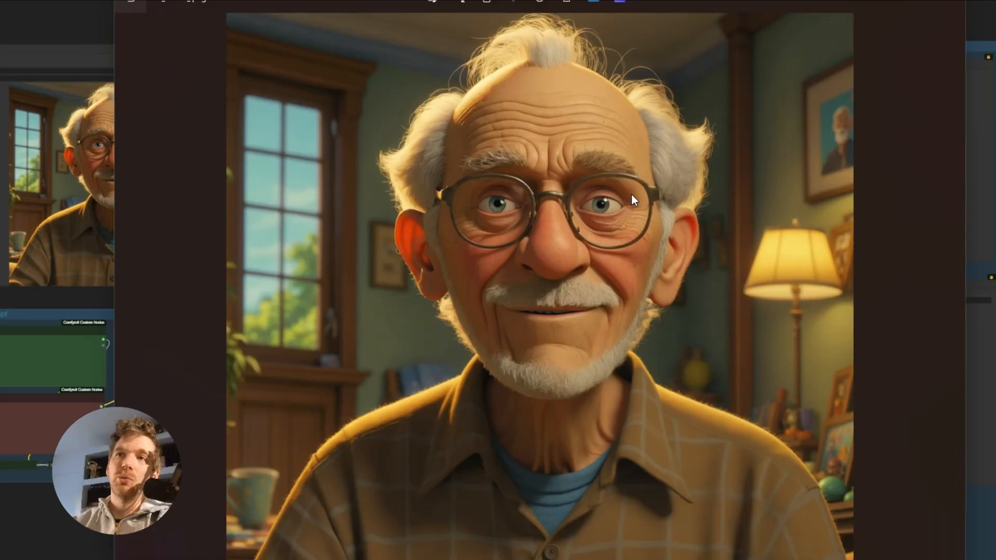
mouse_move(489, 317)
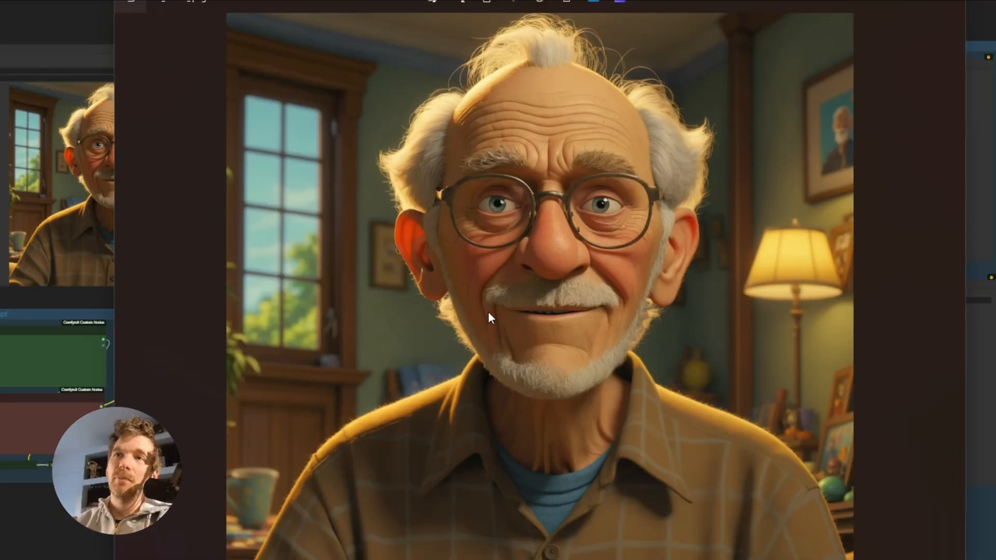
mouse_move(686, 348)
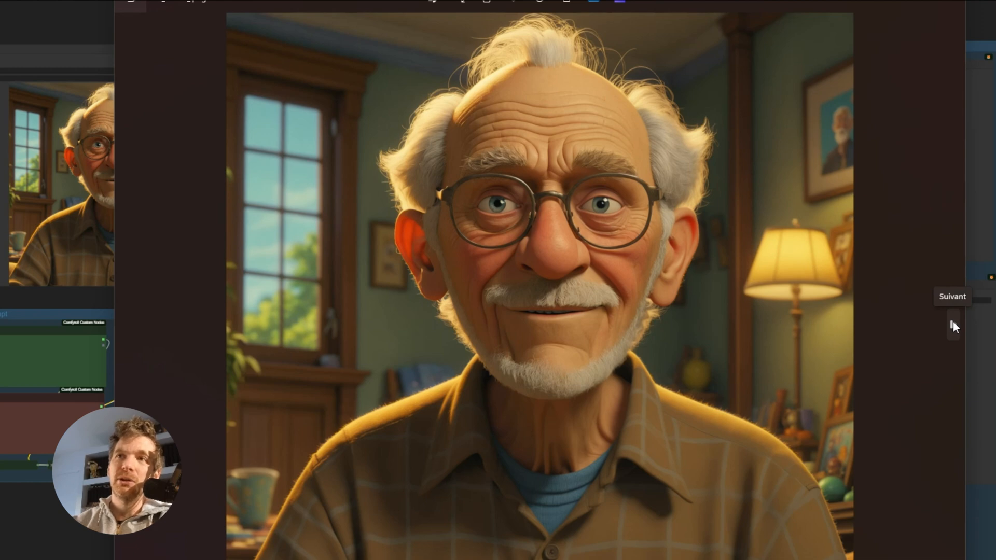
Load the rusty robot image and set the CR Prompt Text to 'cute robot, rust, very detailed...'.
click(952, 320)
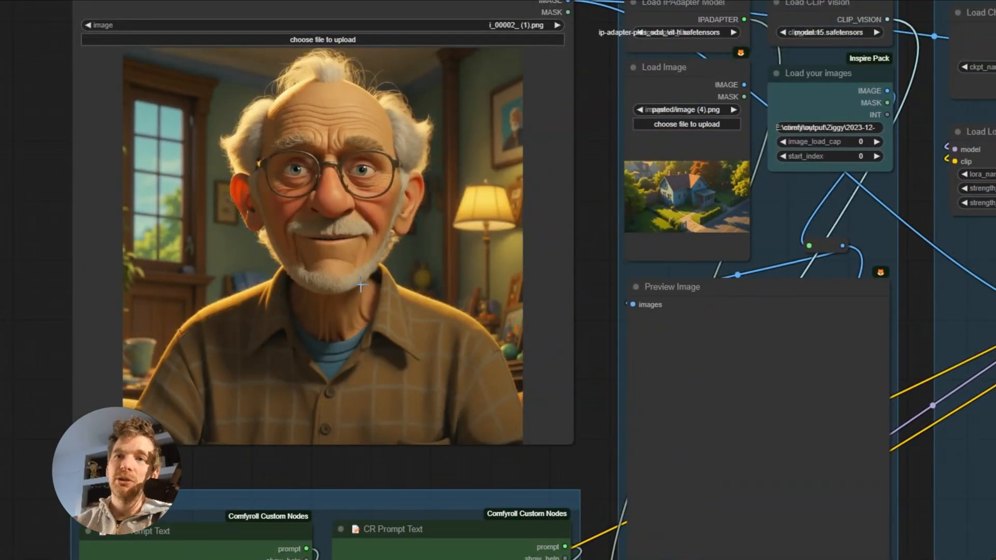
scroll(down, 3)
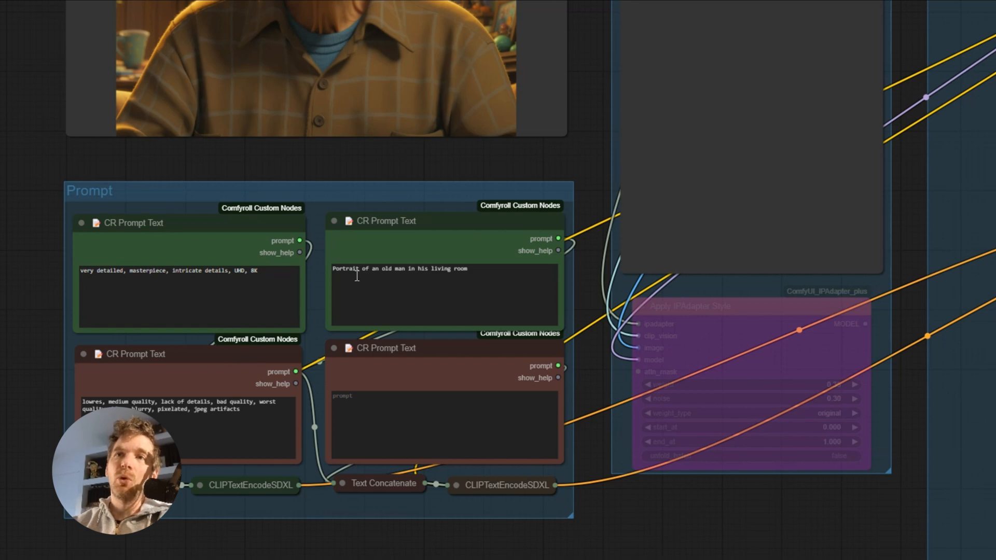
mouse_move(497, 159)
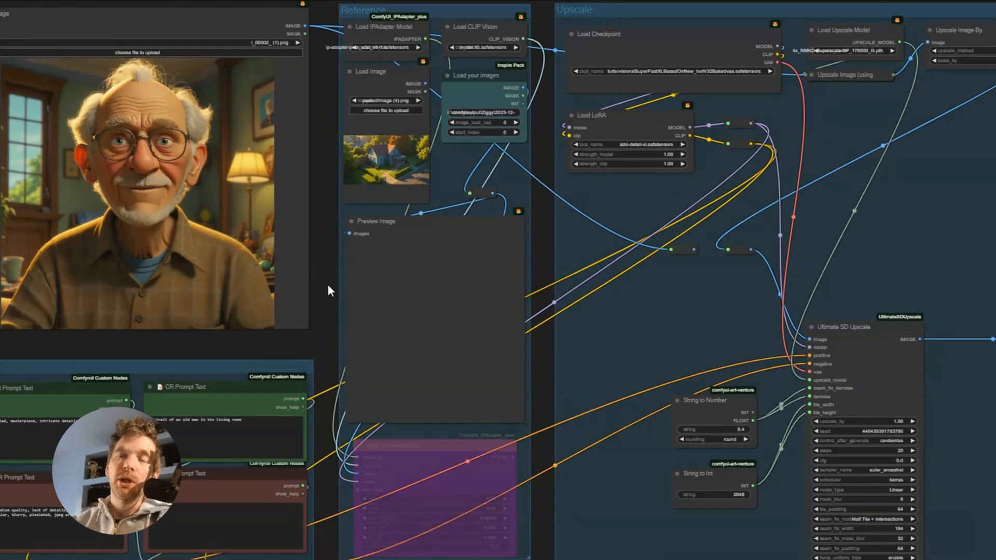
mouse_move(344, 185)
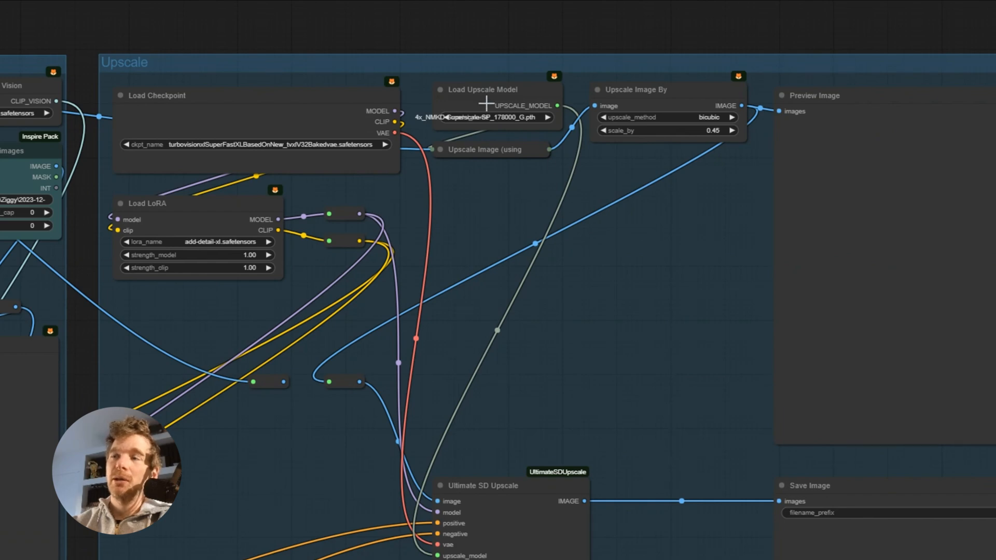
mouse_move(691, 220)
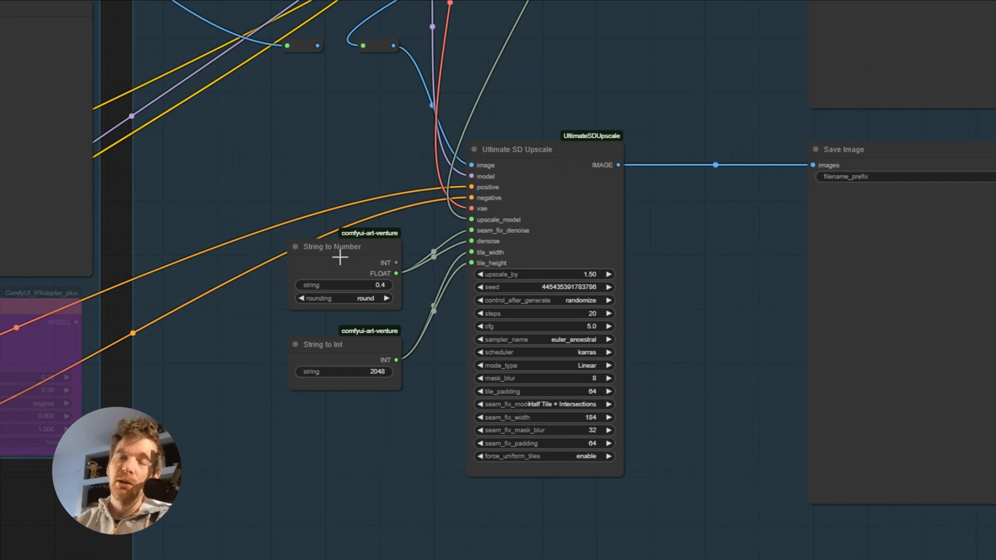
mouse_move(364, 298)
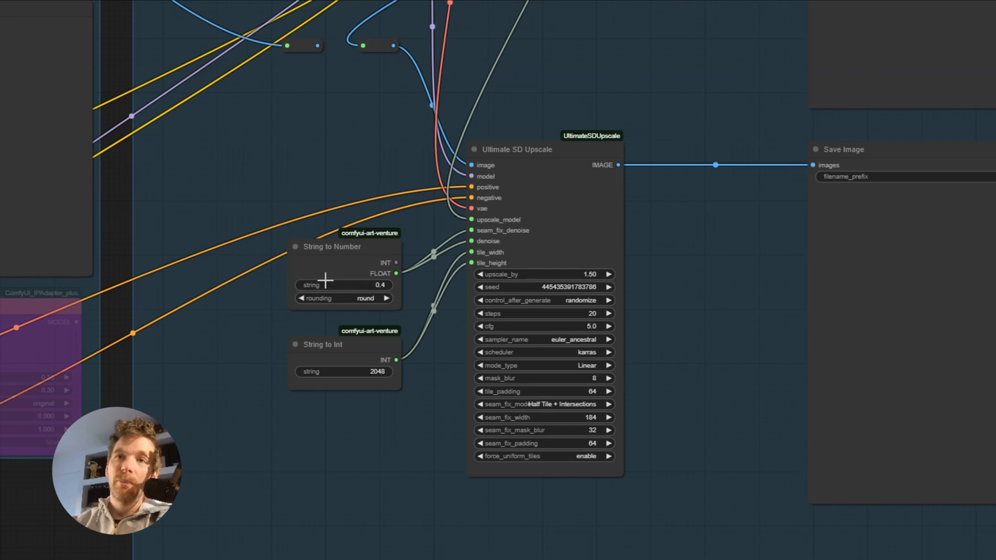
mouse_move(304, 373)
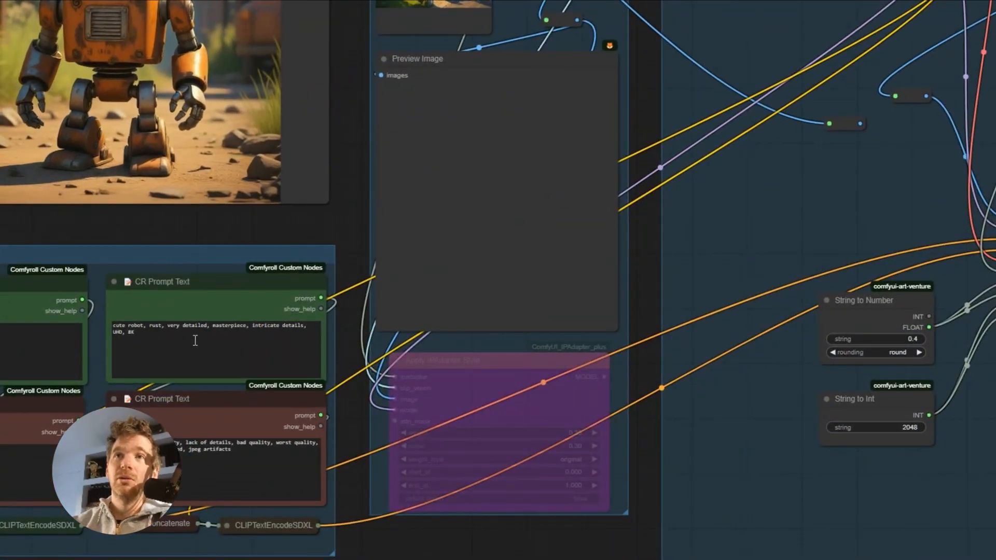
scroll(down, 3)
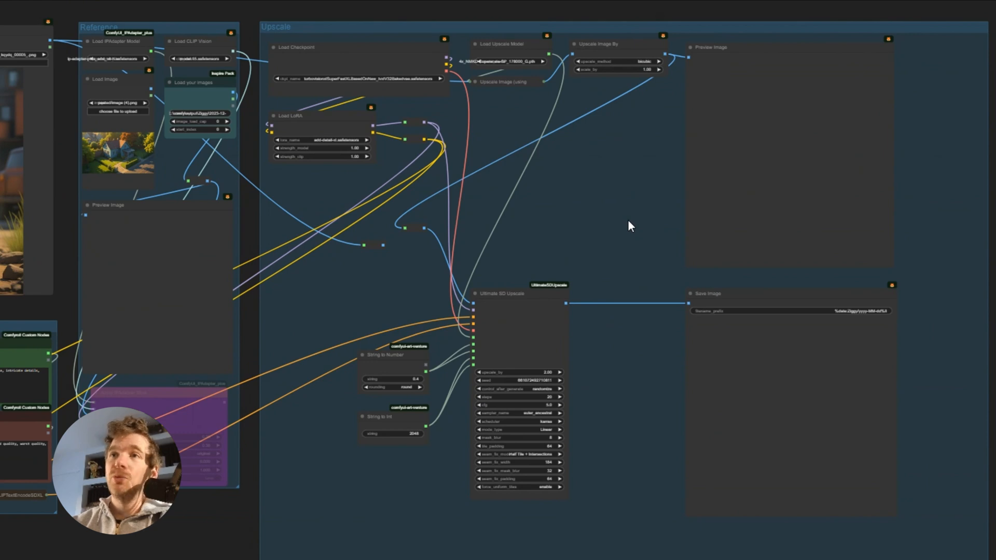
mouse_move(613, 220)
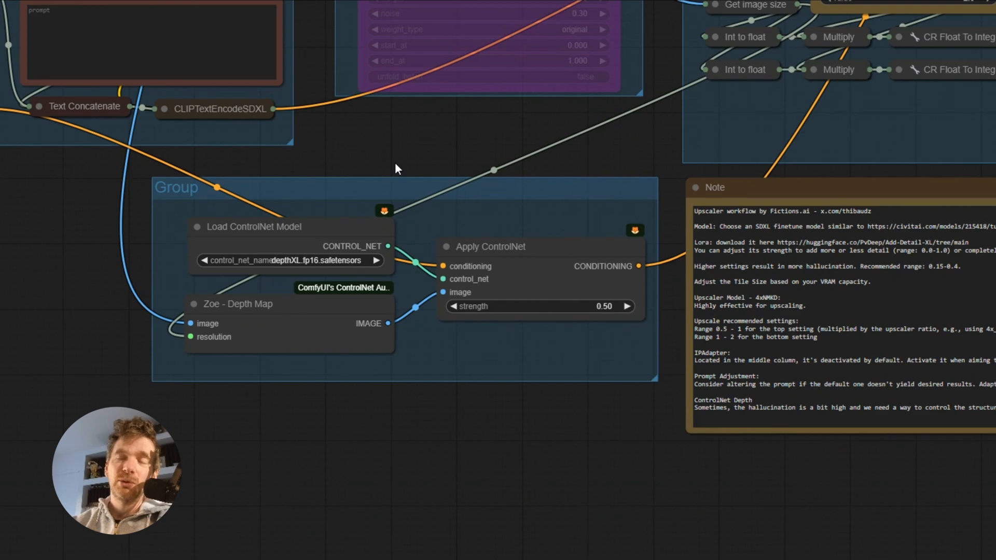
mouse_move(638, 159)
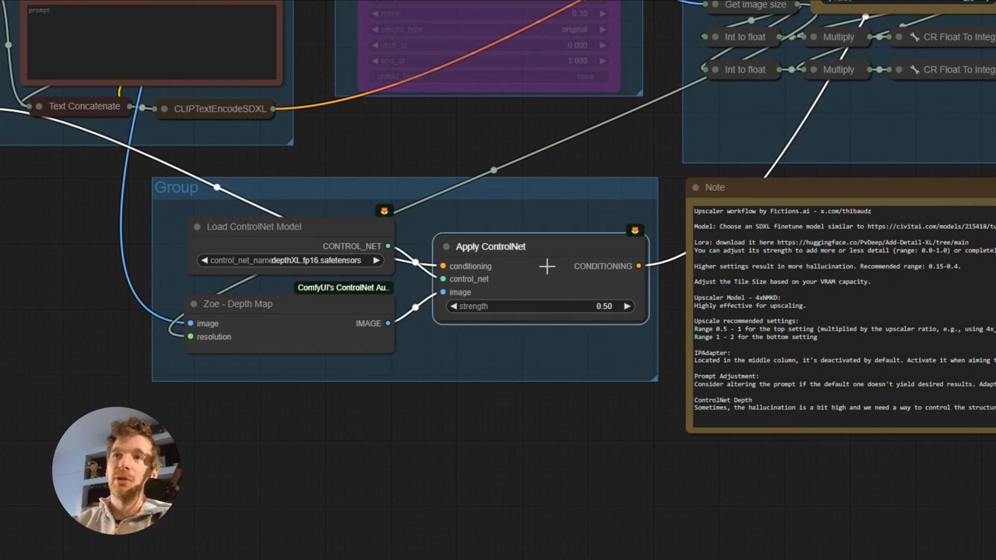
Bypass the selected Apply ControlNet node and view the workflow with the blonde woman portrait.
key(ctrl+b)
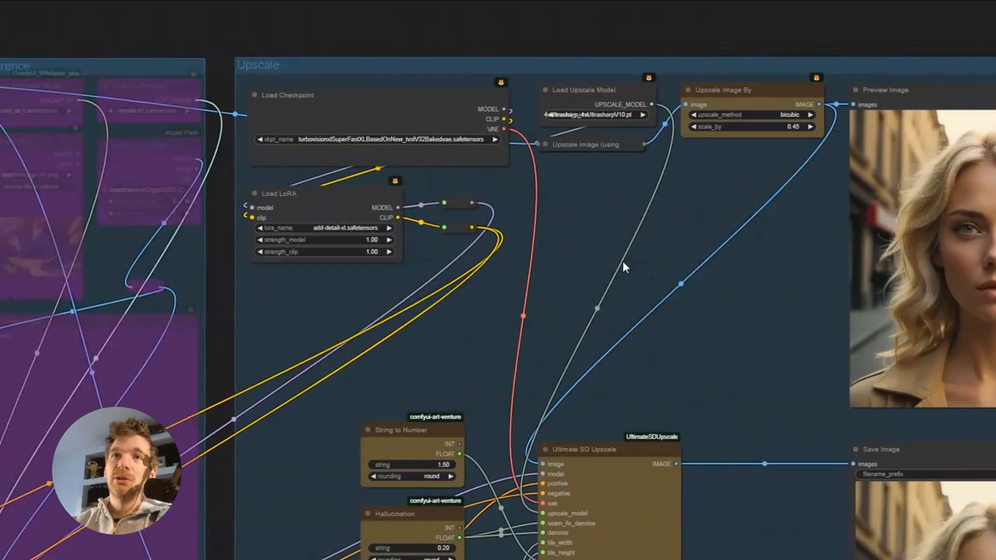
mouse_move(590, 111)
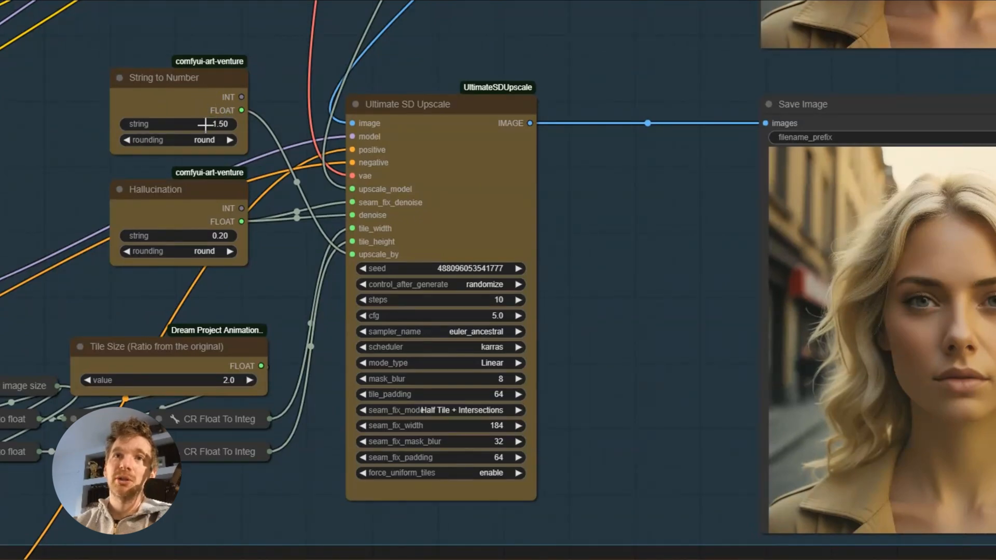
Change the Hallucination node's string value from 0.20 to 0.3.
scroll(down, 3)
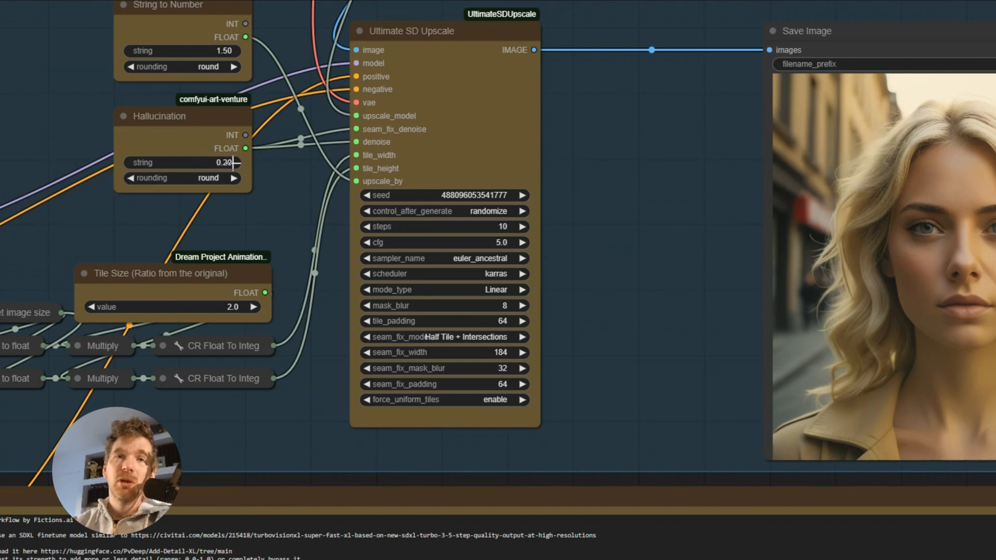
scroll(down, 3)
text(0.3)
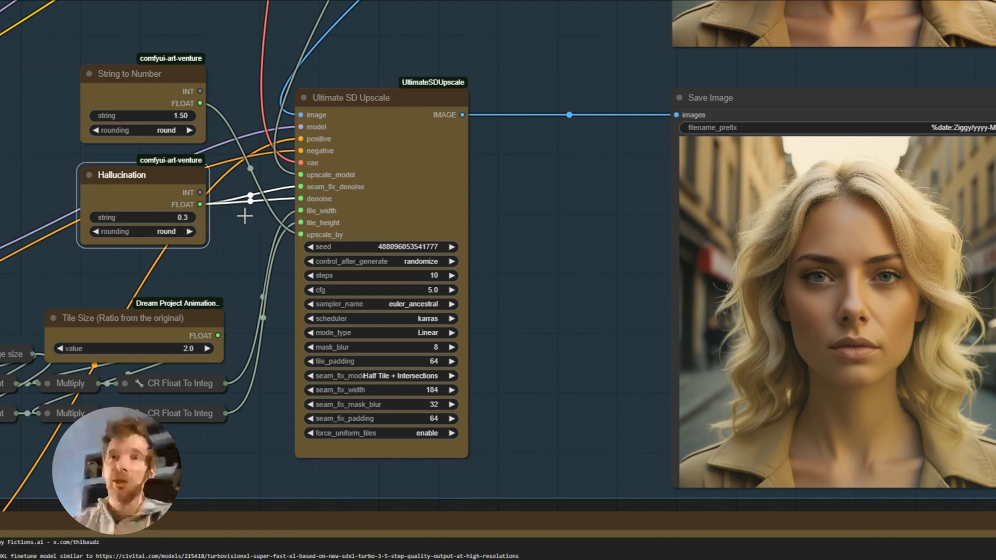
scroll(down, 3)
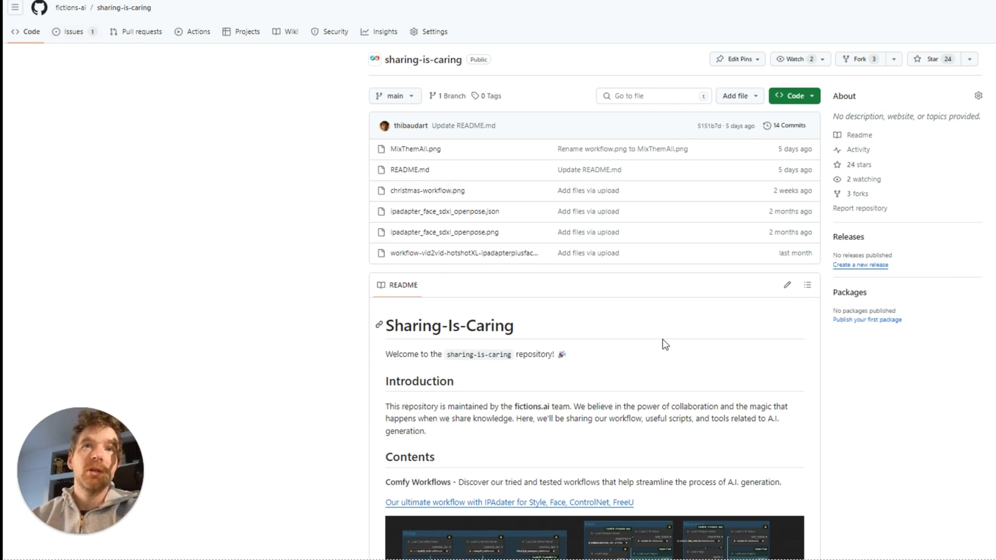
scroll(down, 3)
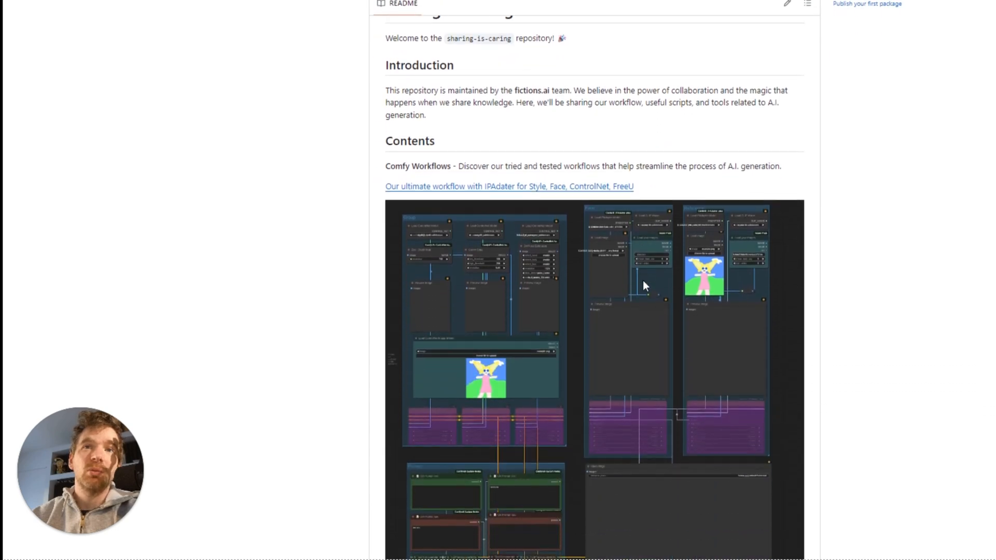
scroll(down, 3)
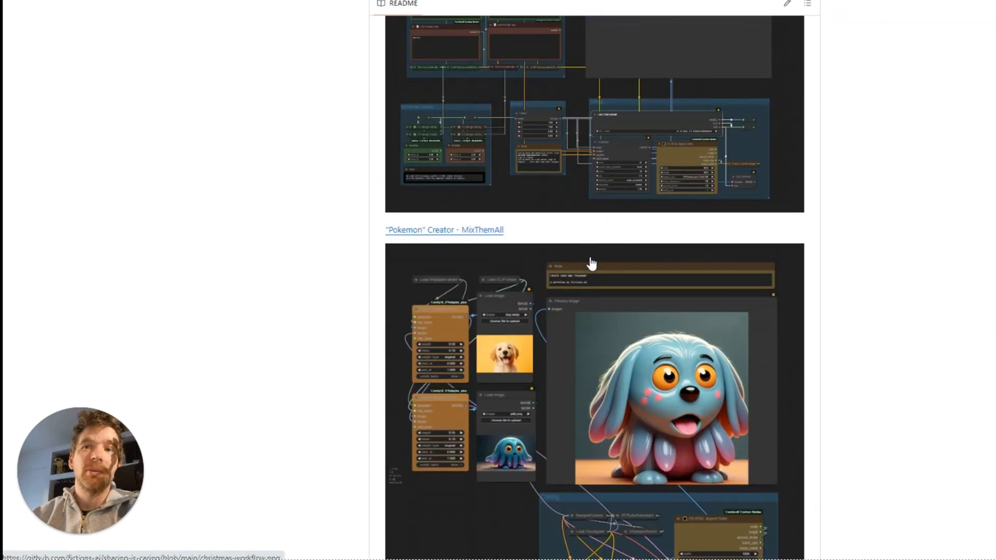
scroll(down, 3)
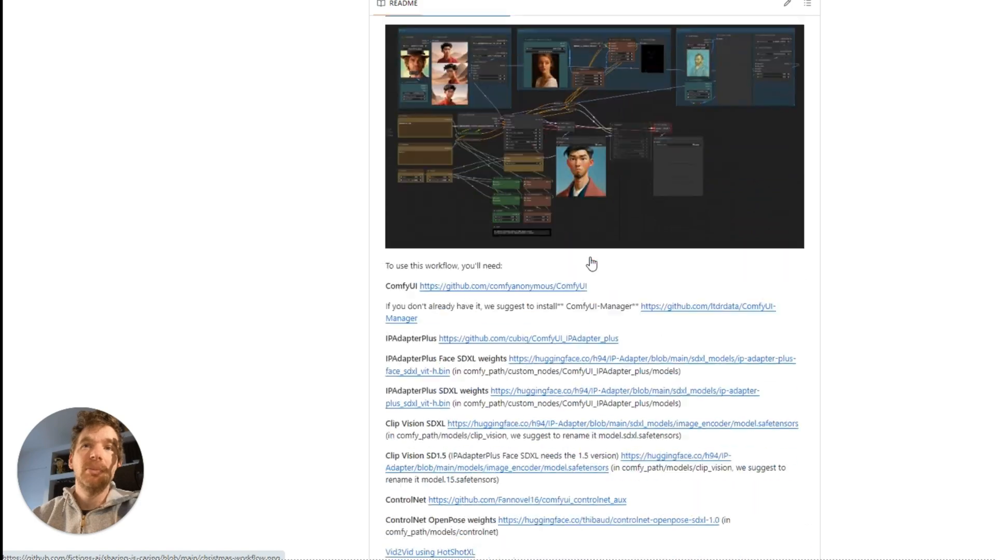
scroll(down, 3)
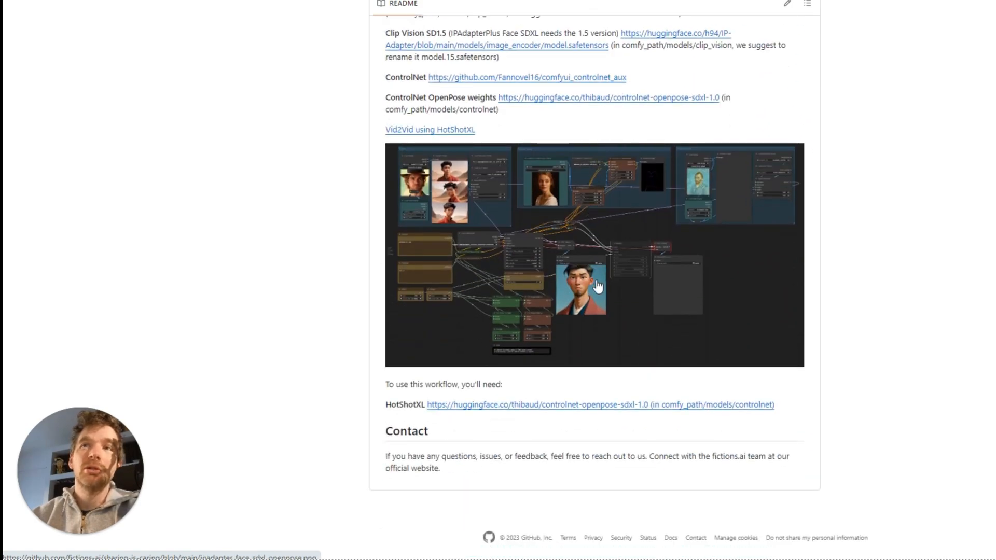
scroll(down, 3)
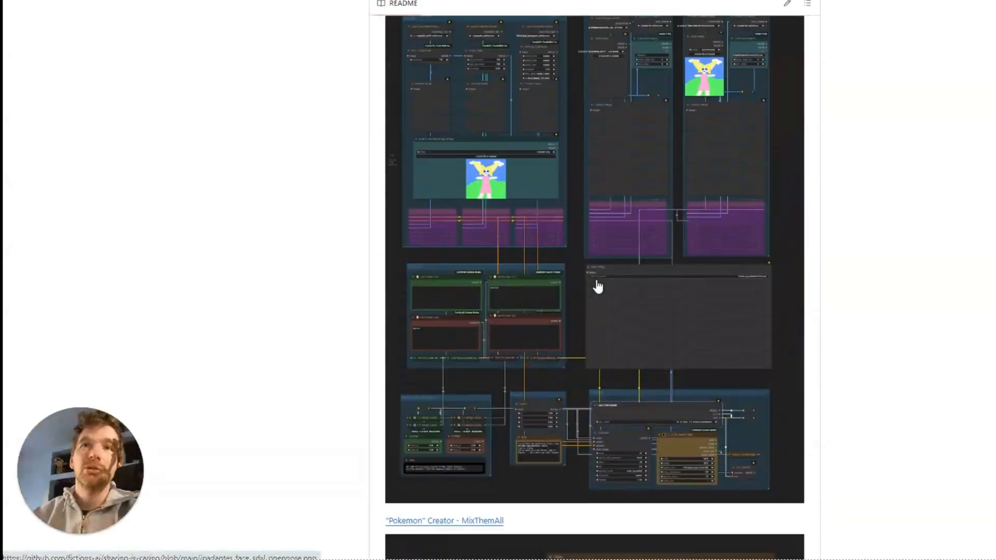